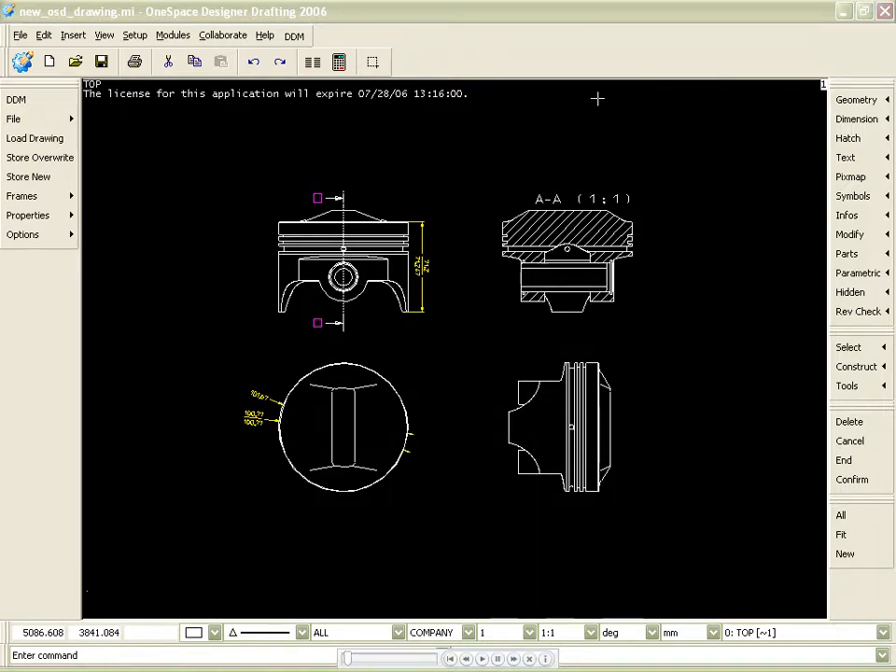
Load a DDM border frame with title block around the piston drawing and begin Store New
left_click(23, 196)
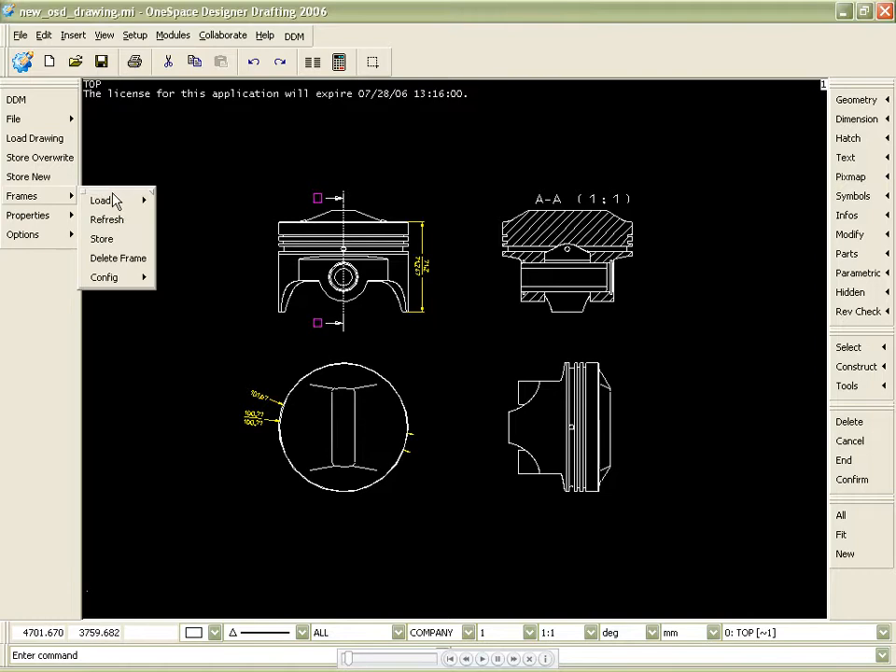
left_click(101, 199)
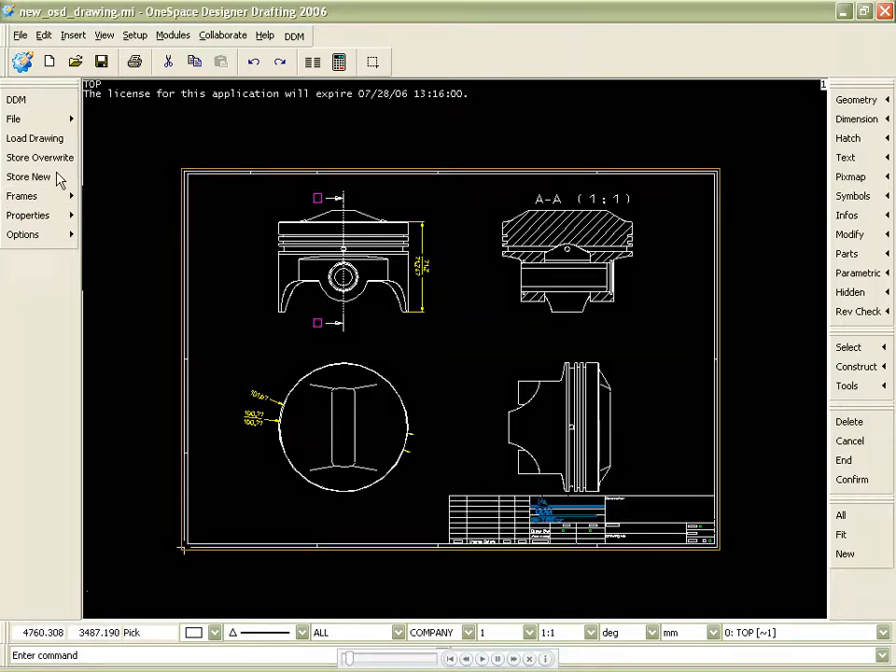
left_click(28, 217)
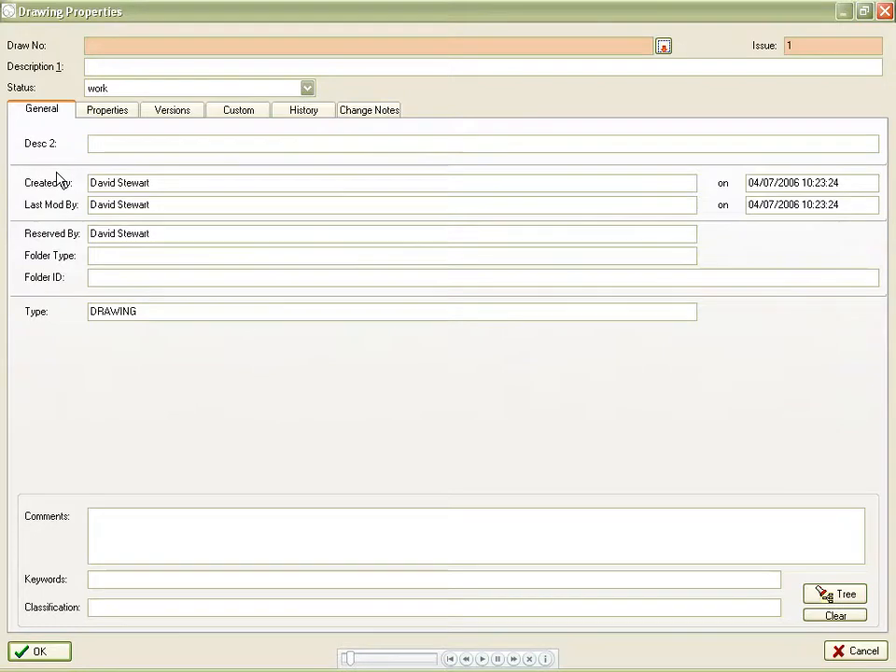
type("2006070")
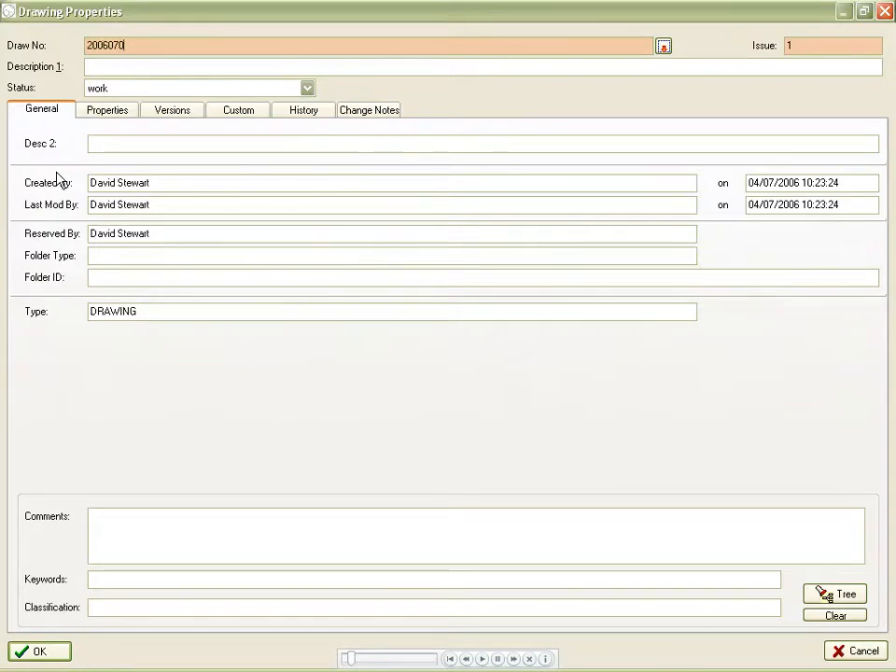
type("Piston Head Assembly")
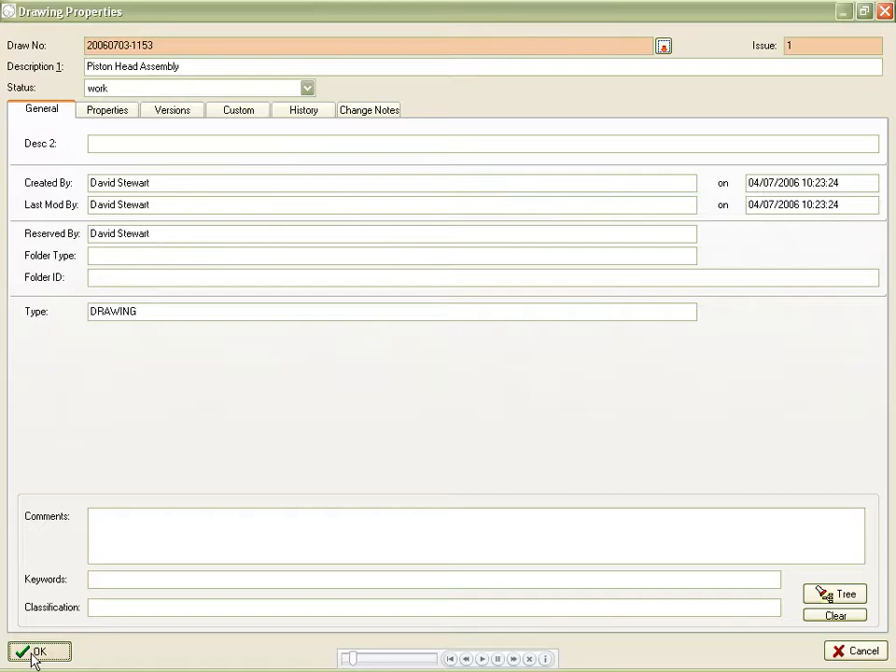
left_click(37, 650)
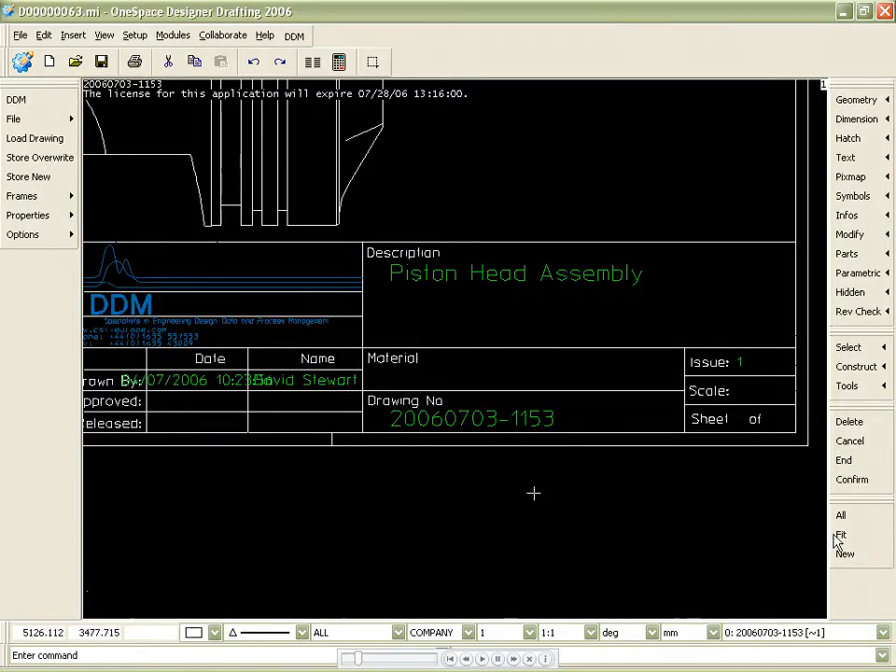
Fit the whole framed sheet in view and acknowledge the 'Save completed OK' message
left_click(840, 534)
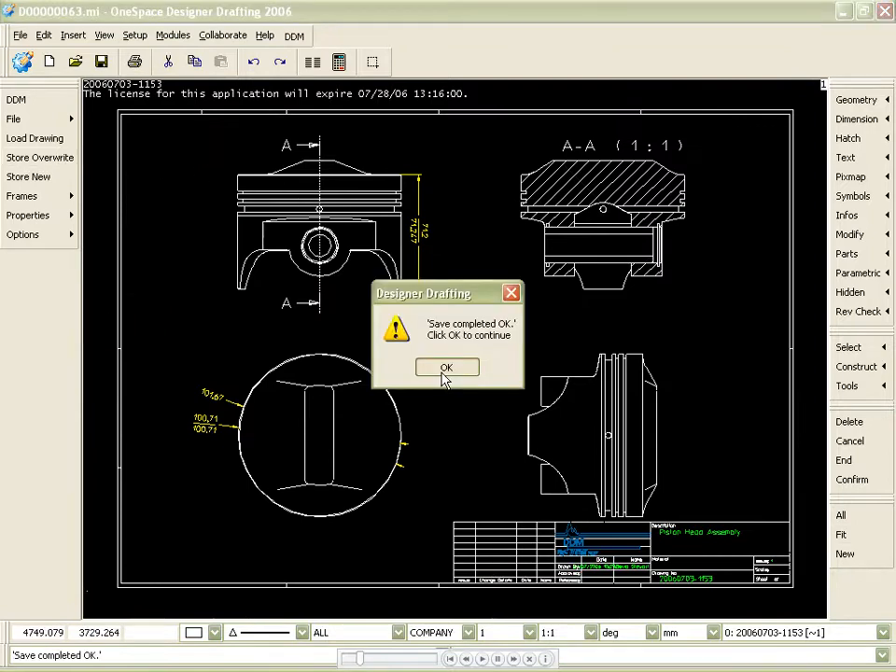
left_click(446, 366)
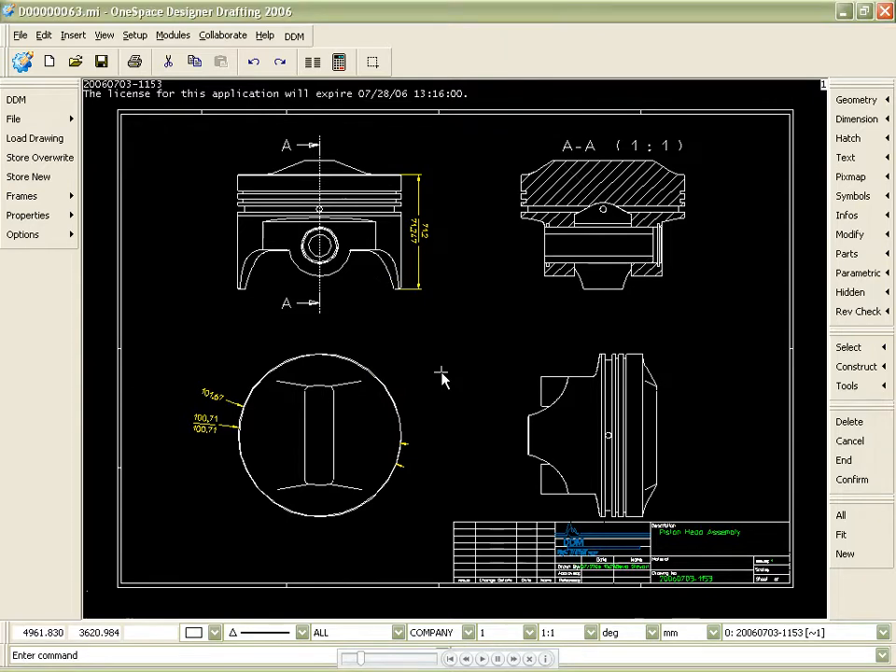
mouse_move(45, 110)
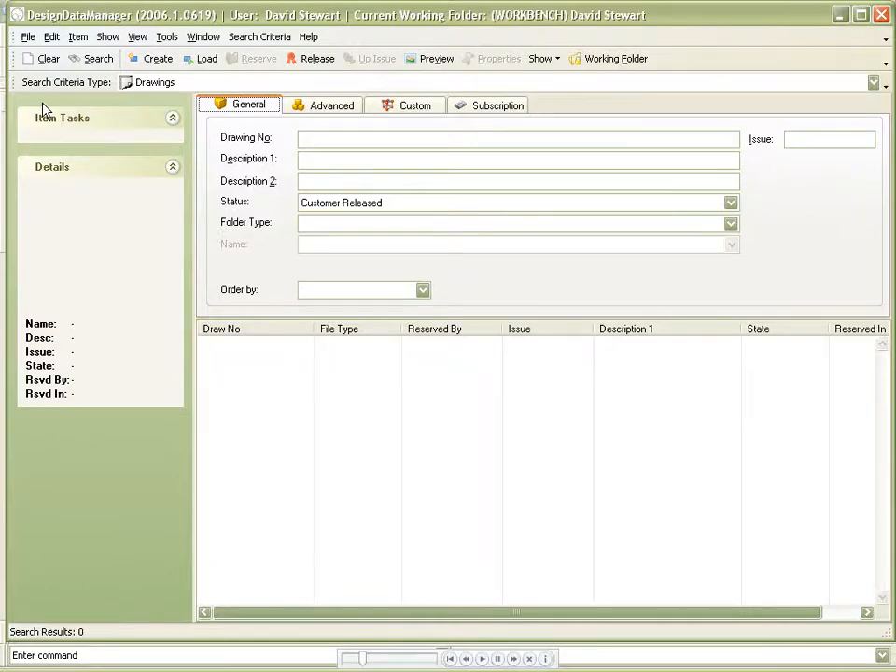
mouse_move(601, 82)
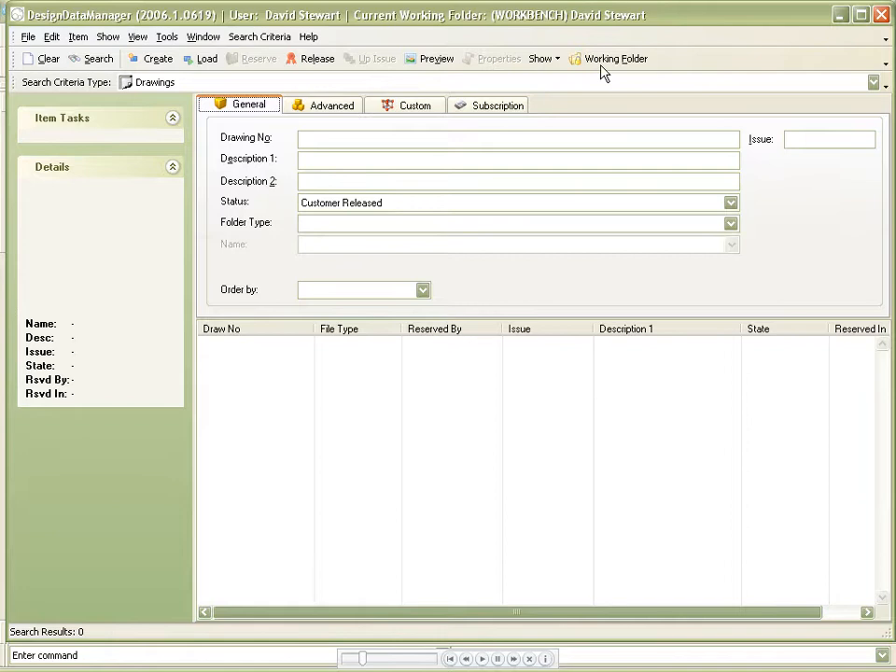
left_click(619, 58)
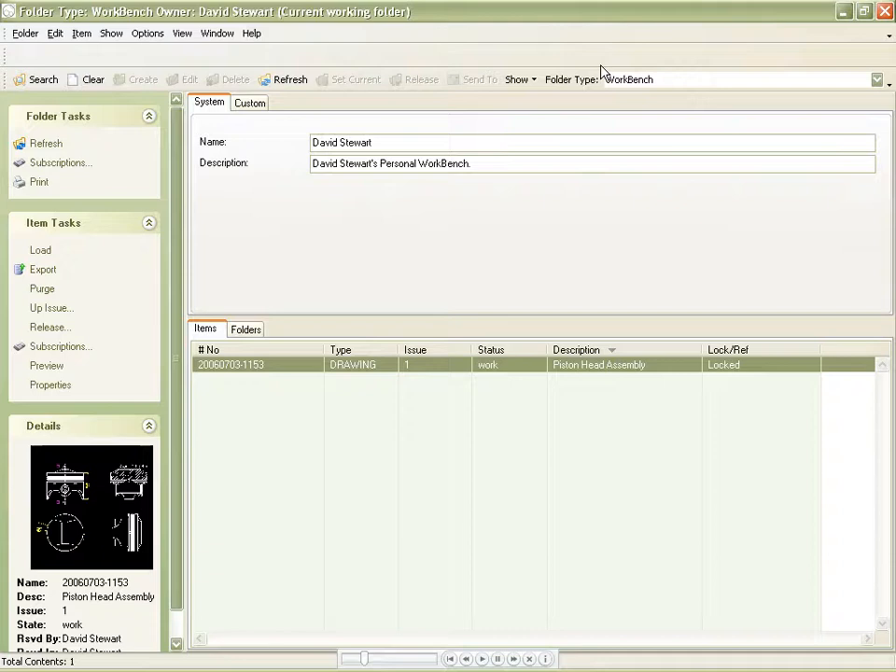
mouse_move(401, 369)
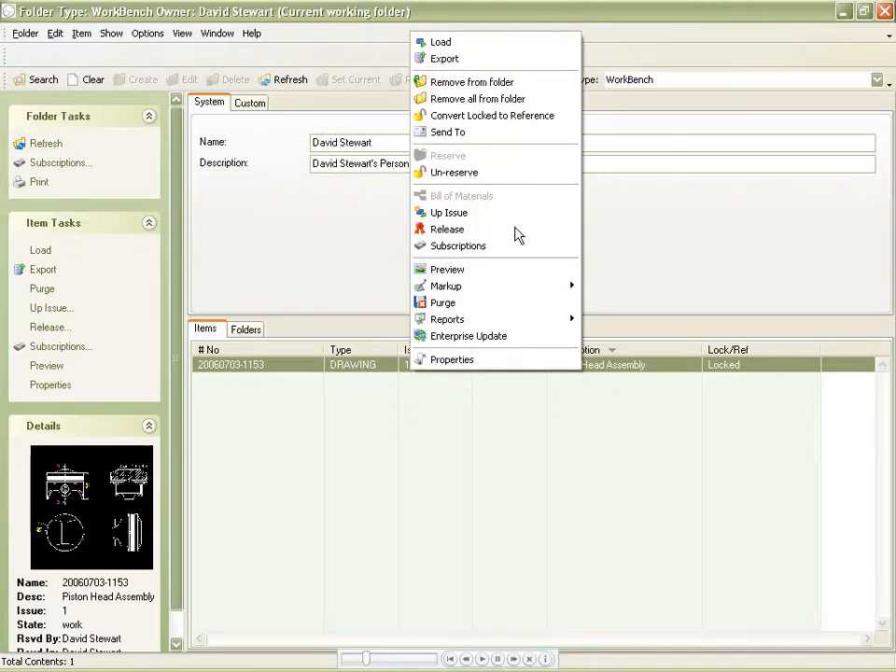
left_click(448, 228)
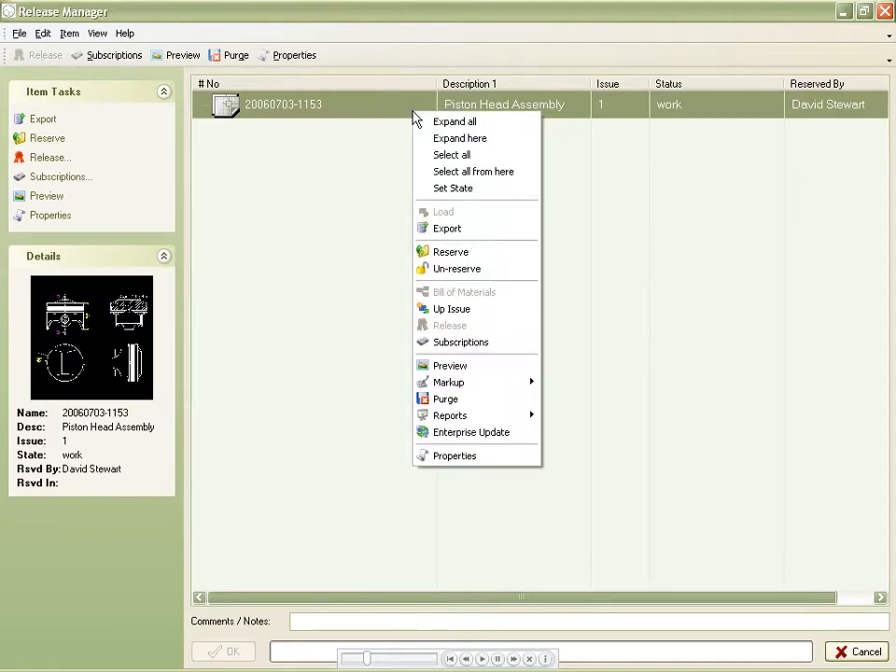
Set the drawing's state to released with the comment 'Checked & Released' and complete the release
left_click(454, 187)
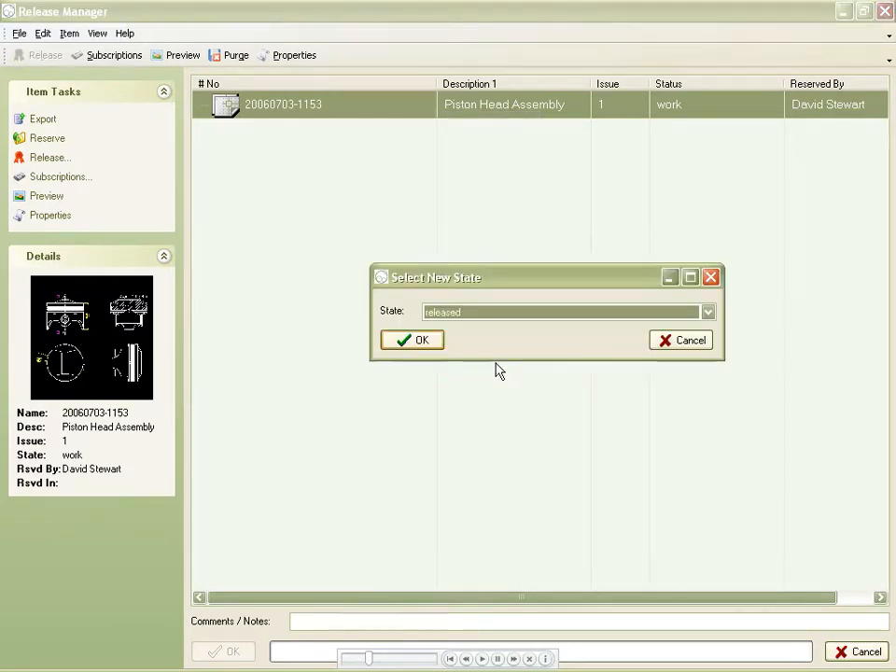
left_click(411, 339)
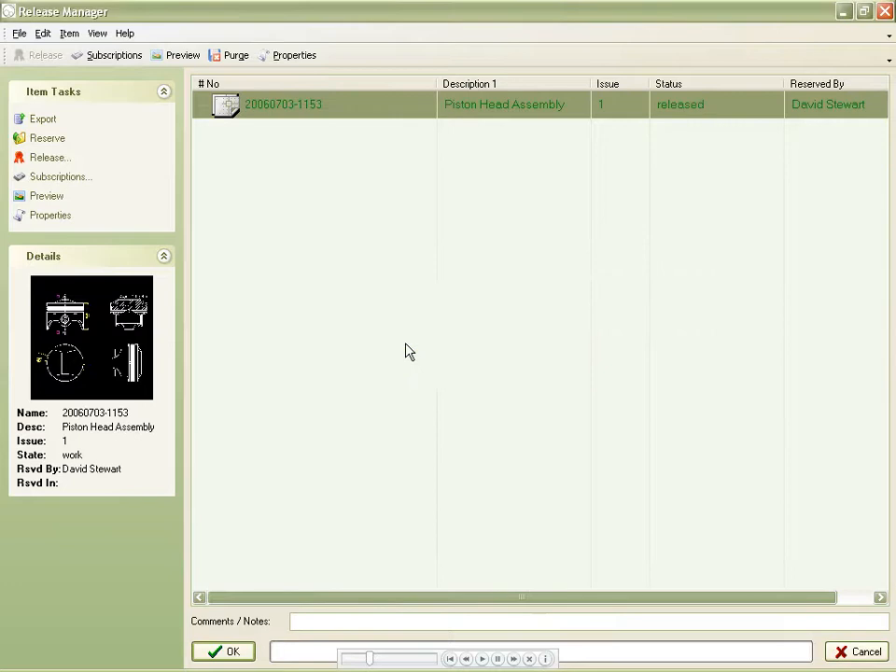
mouse_move(403, 350)
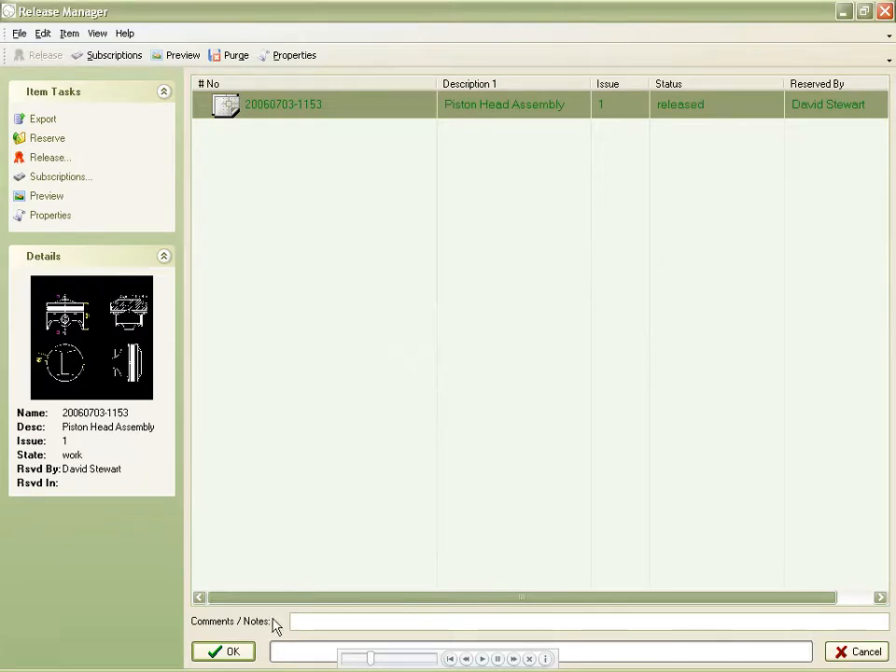
type("Checked & Released")
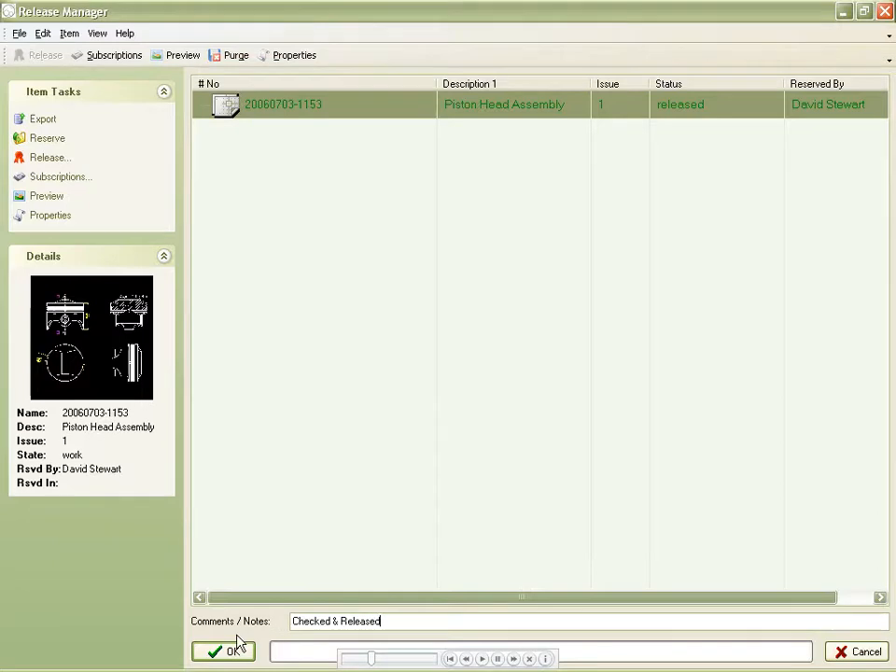
left_click(224, 651)
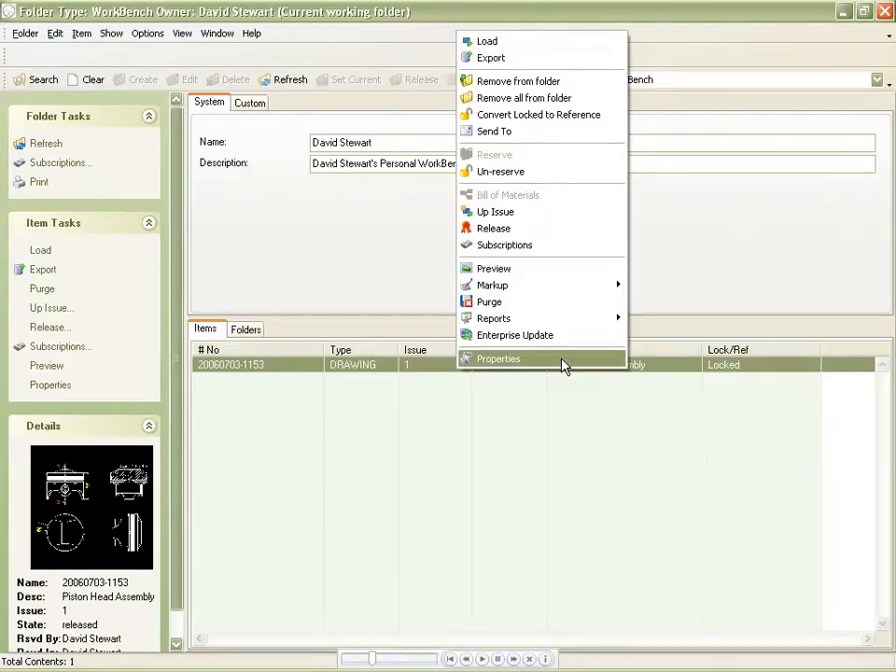
left_click(497, 358)
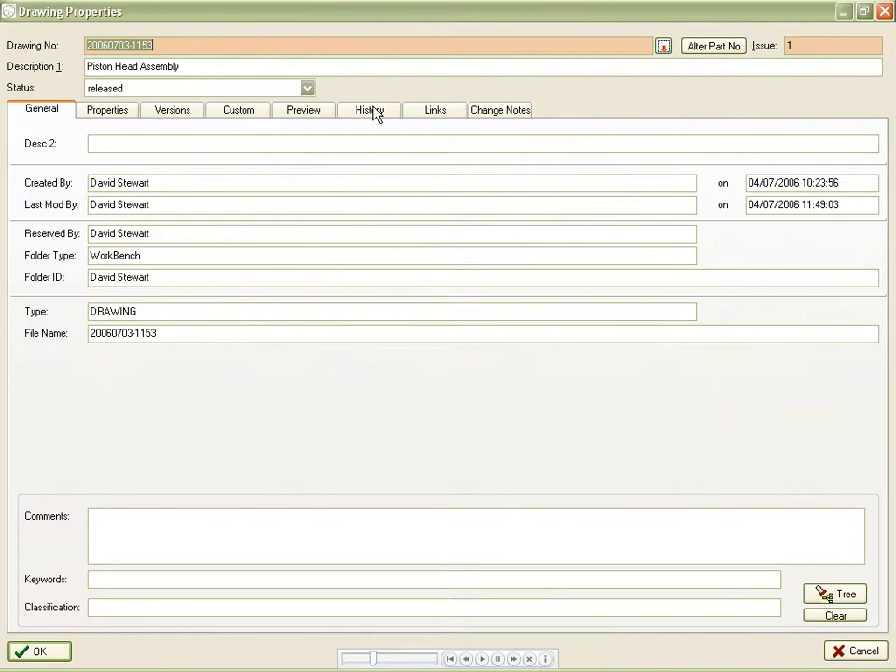
left_click(370, 108)
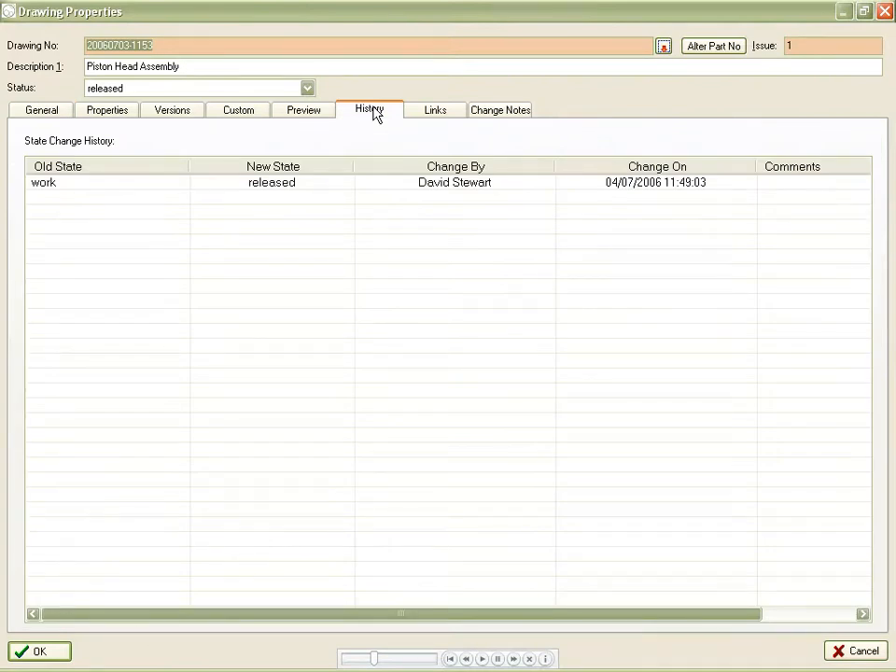
left_click(265, 182)
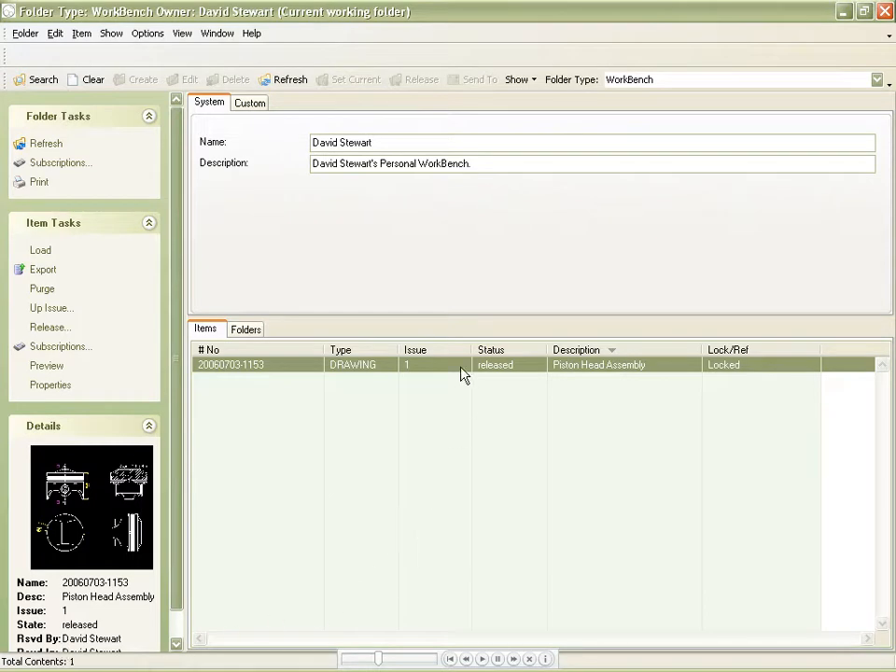
right_click(463, 364)
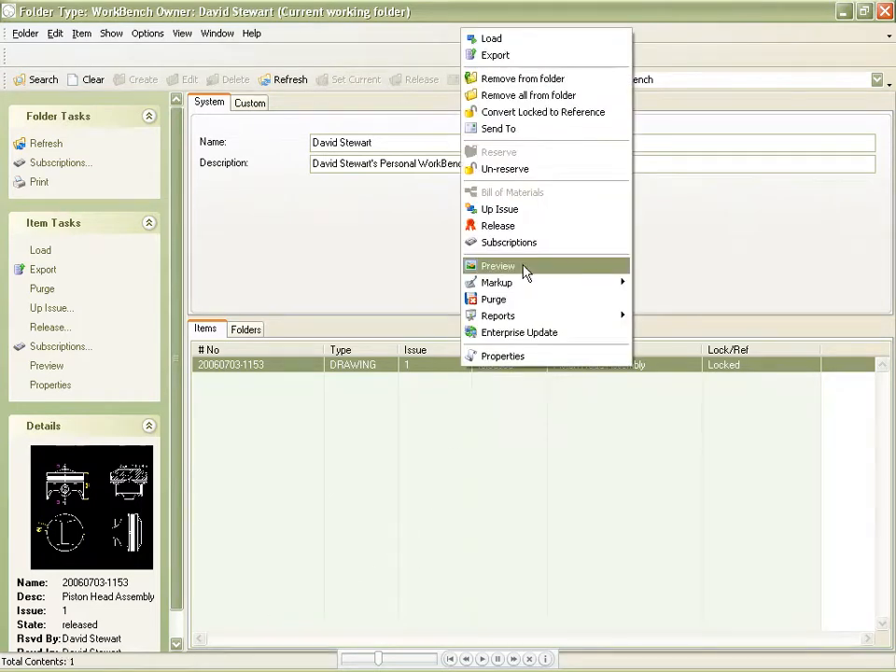
left_click(496, 265)
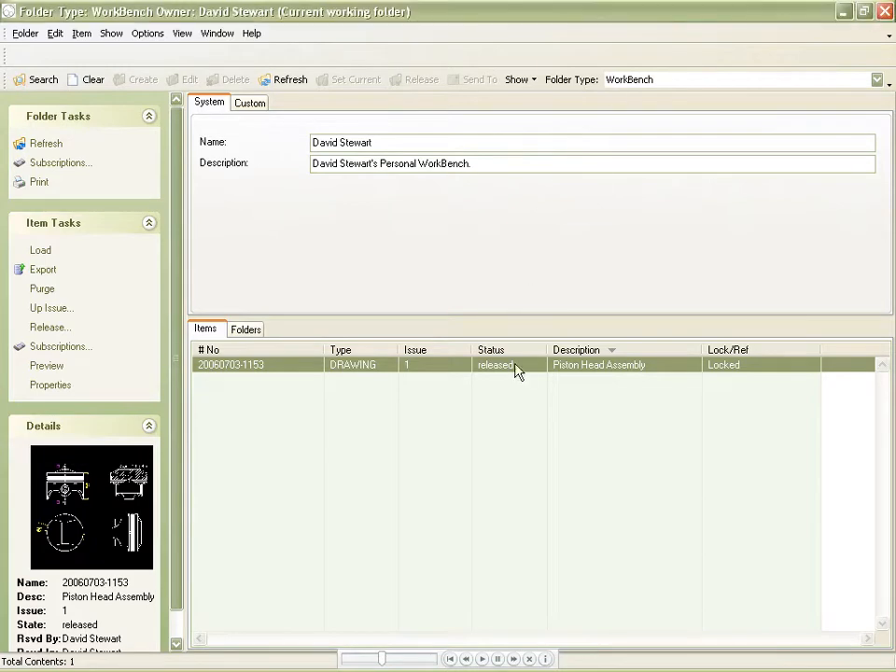
right_click(519, 364)
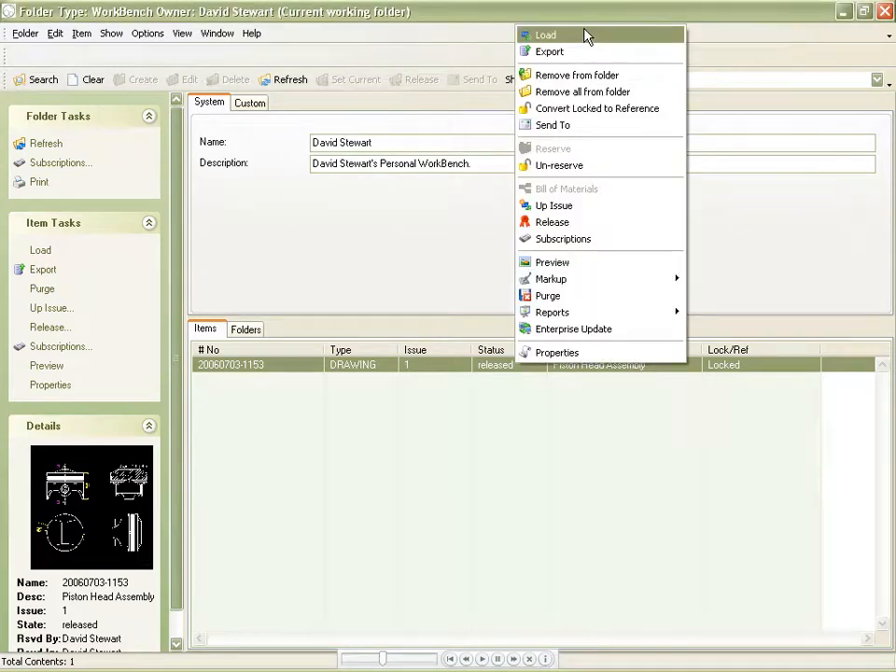
left_click(547, 34)
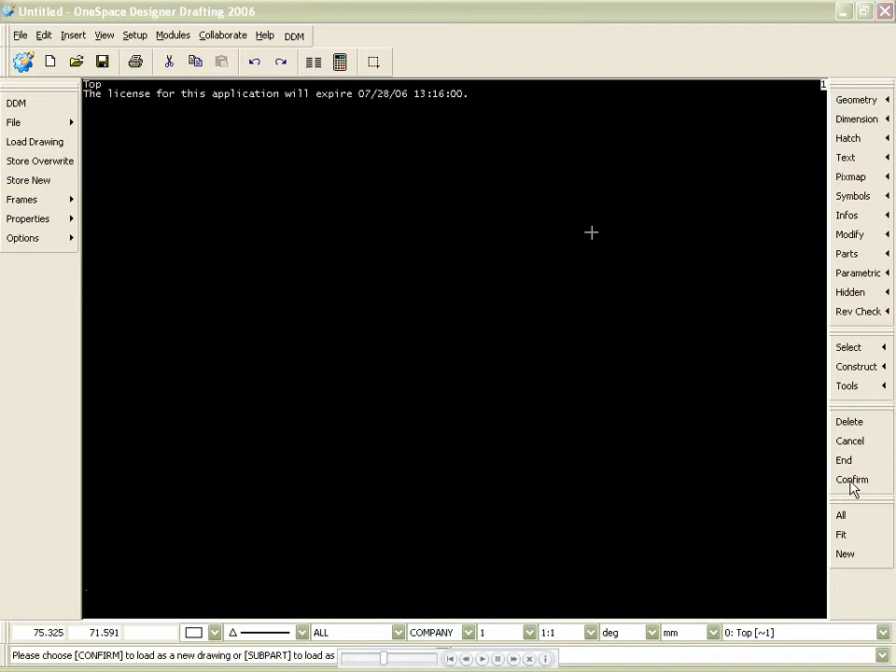
left_click(851, 480)
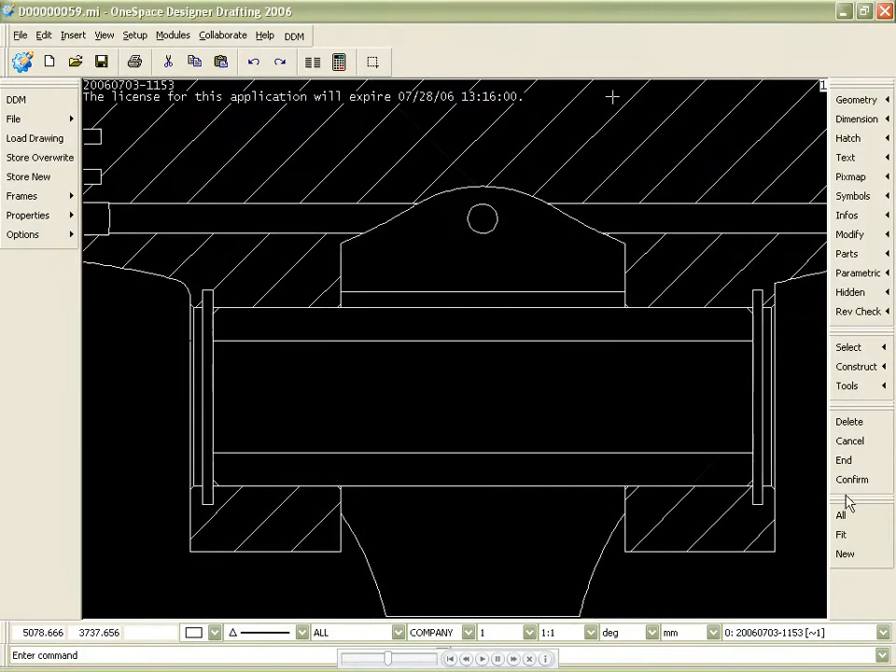
left_click(840, 534)
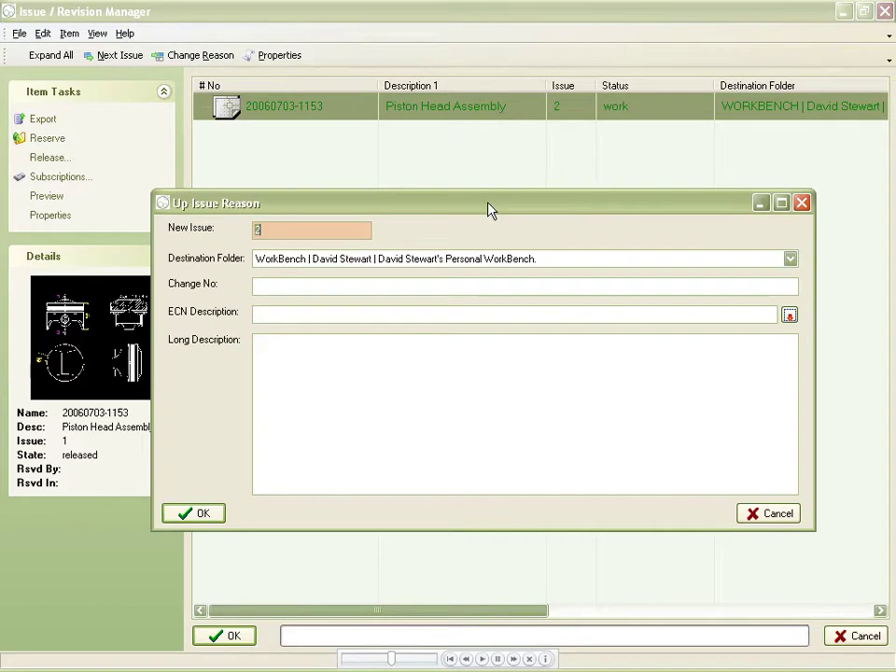
mouse_move(437, 213)
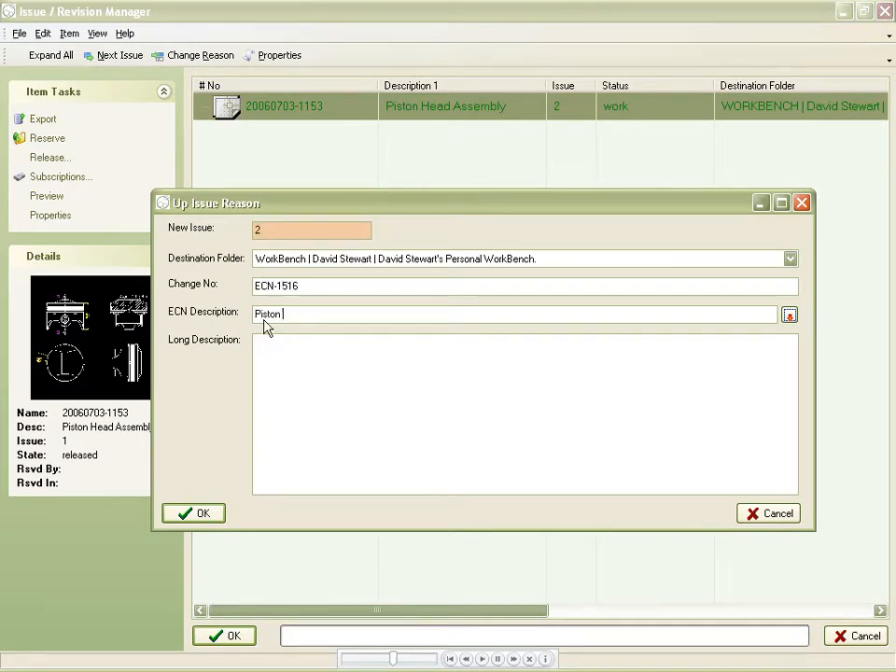
Record ECN-1516 'Piston Pin Relocated to correct assembly position.' and confirm the up-issue to issue 2
type("Piston Pin Relocated to correct assembly position.")
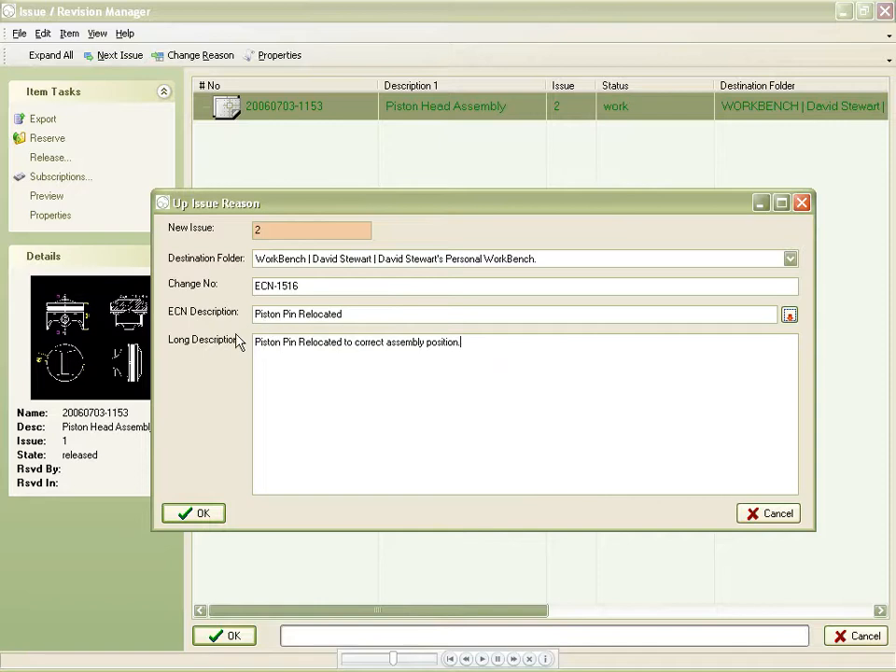
left_click(194, 512)
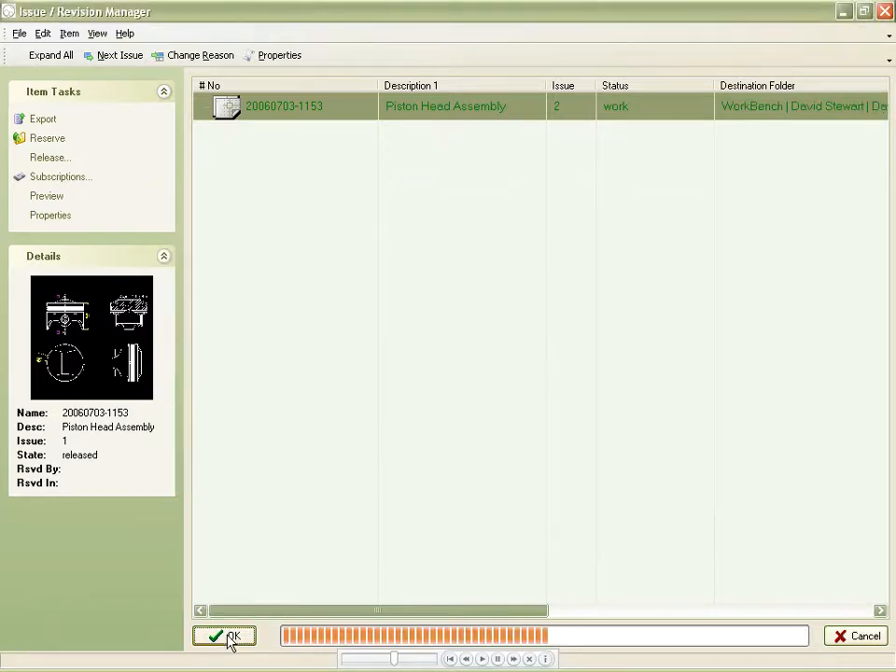
left_click(224, 636)
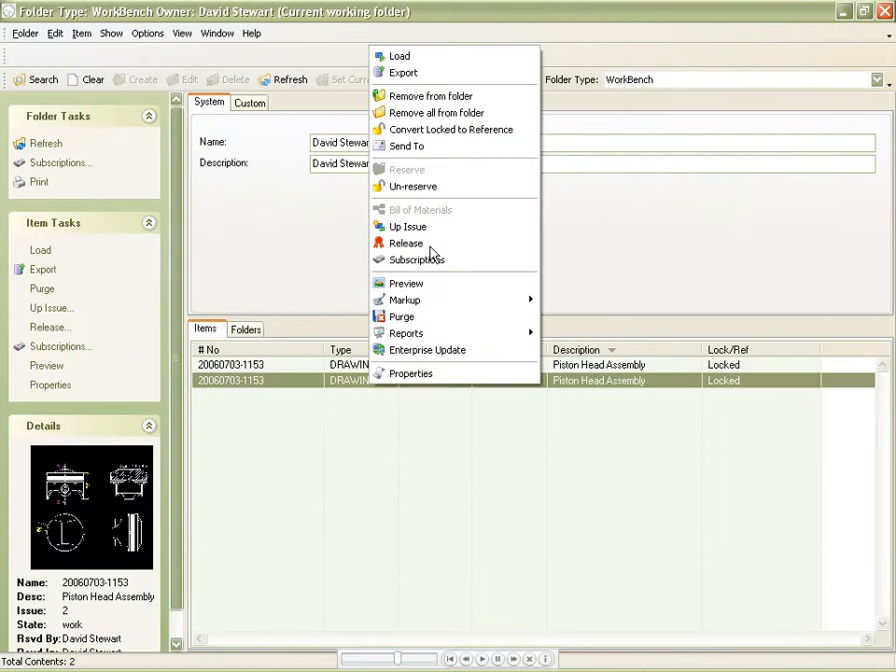
Release issue 2 with status released and the comment 'Checked & Released'
left_click(407, 242)
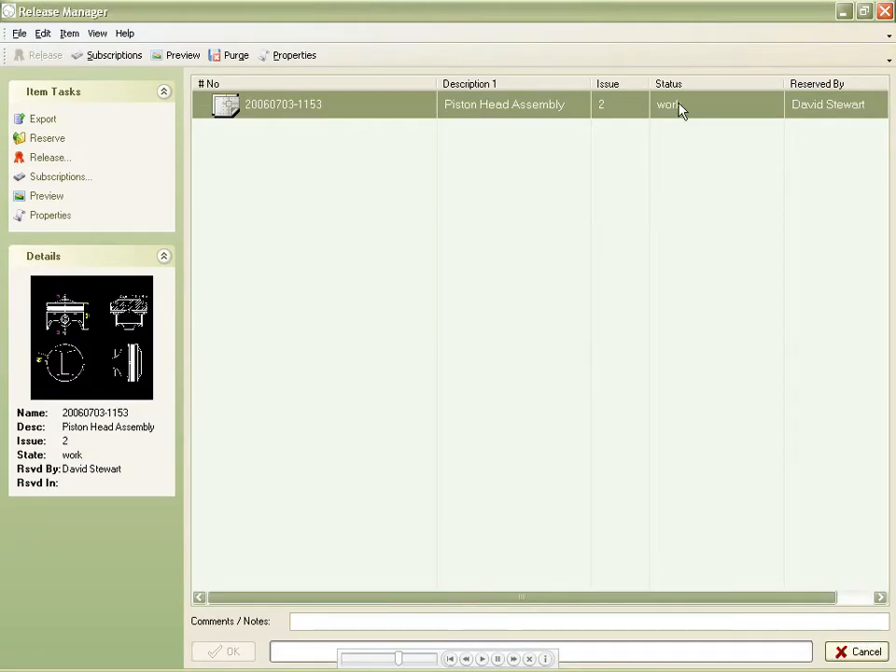
left_click(773, 100)
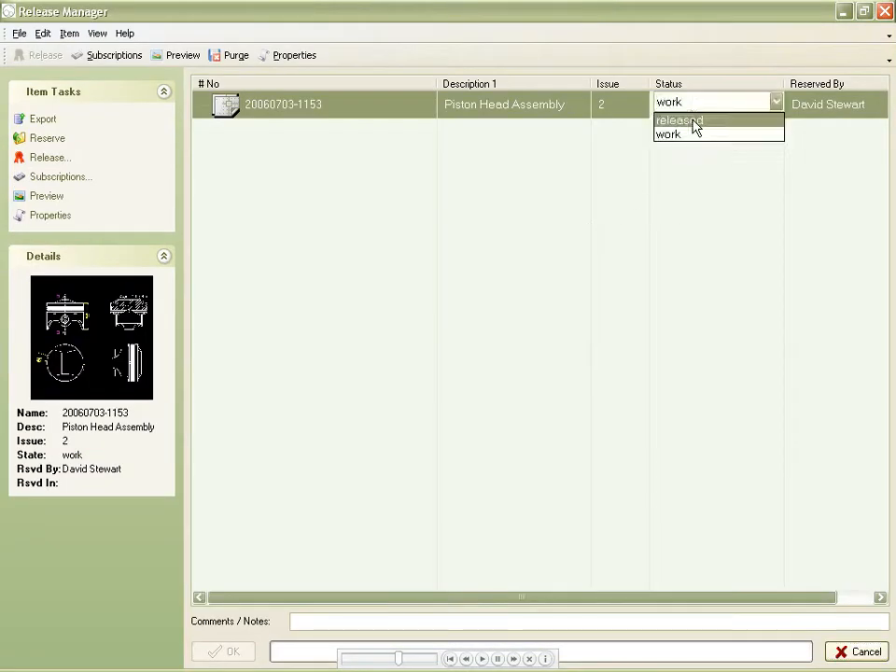
left_click(683, 120)
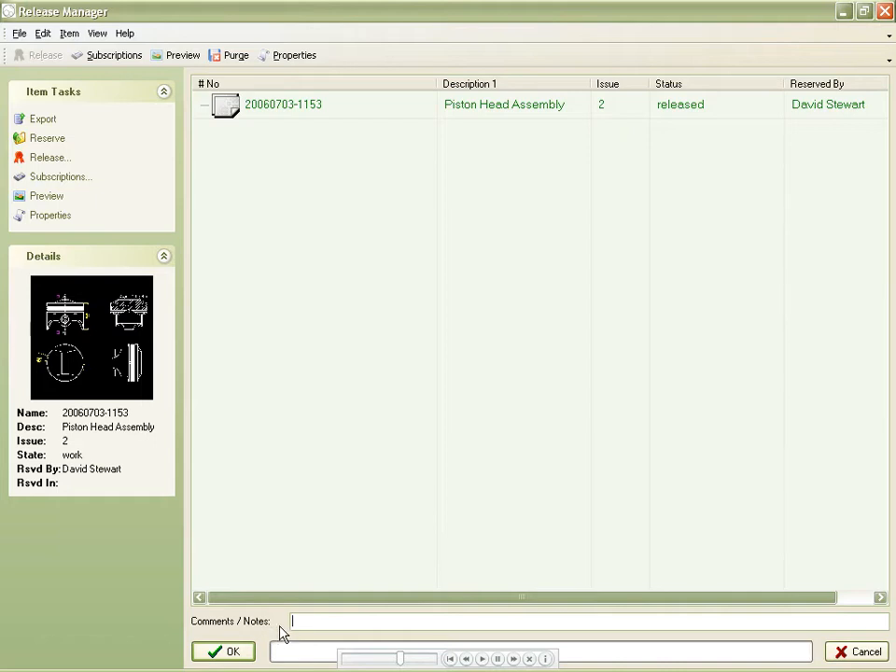
type("Checked")
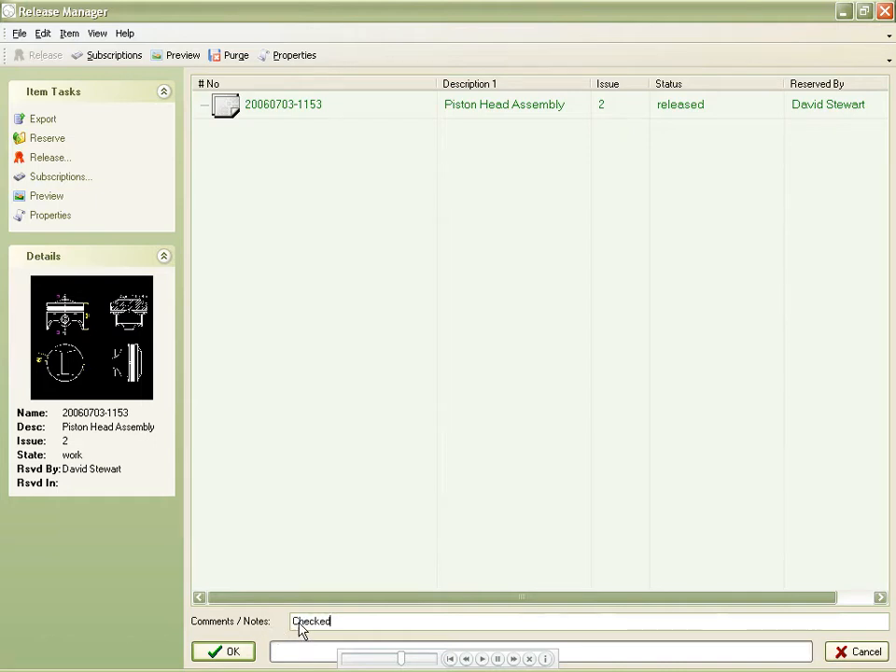
type("& Released")
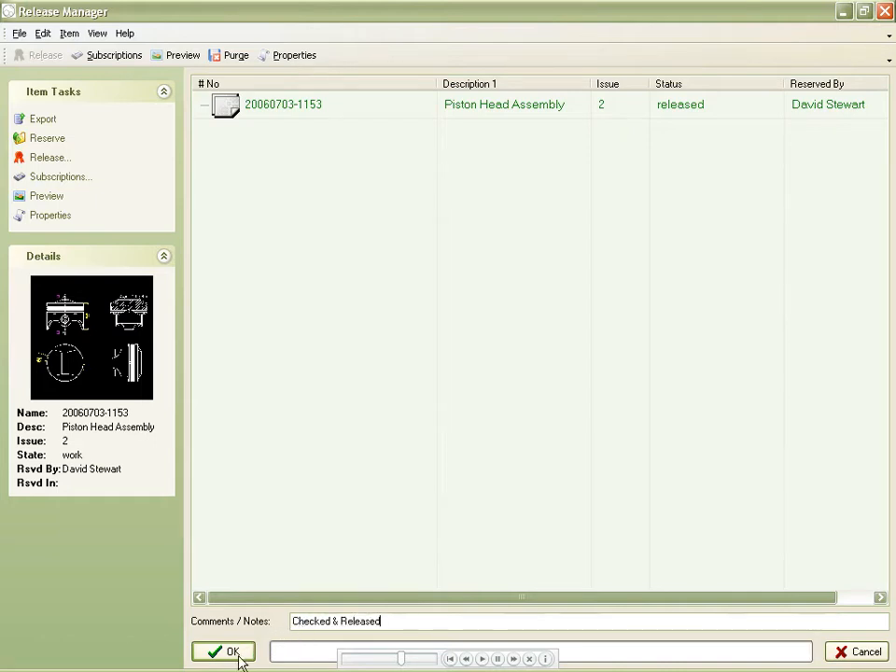
left_click(226, 650)
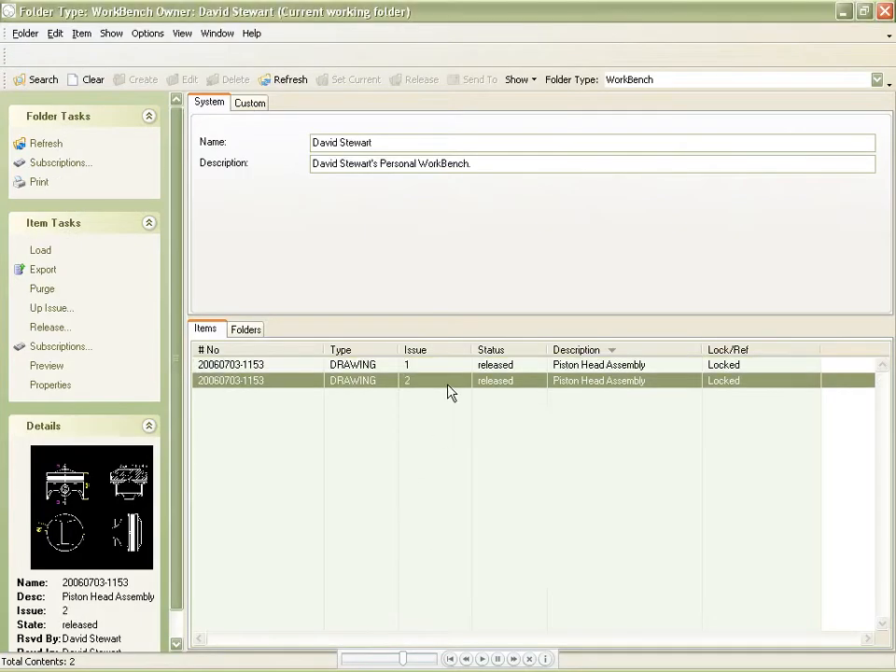
right_click(448, 380)
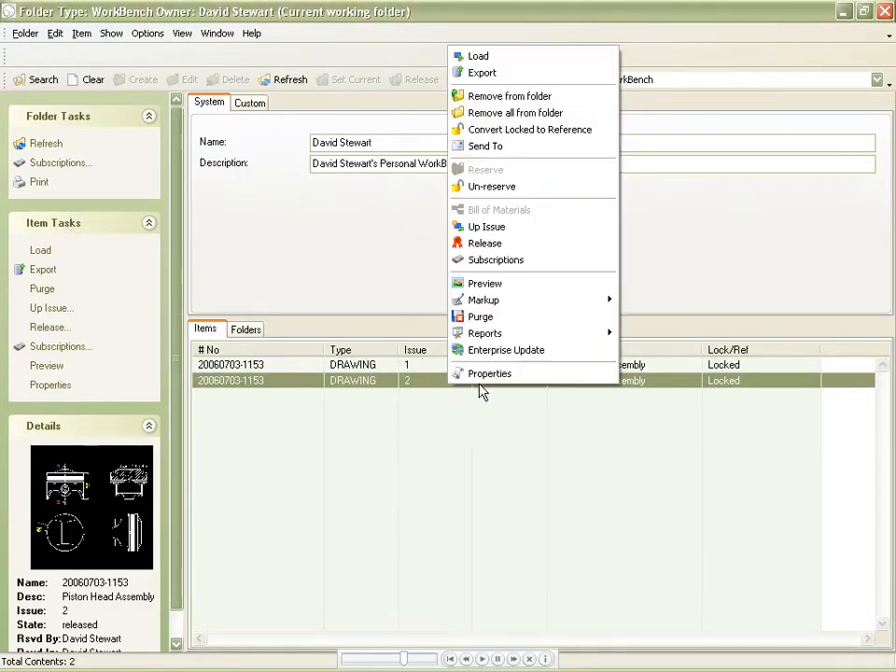
left_click(489, 373)
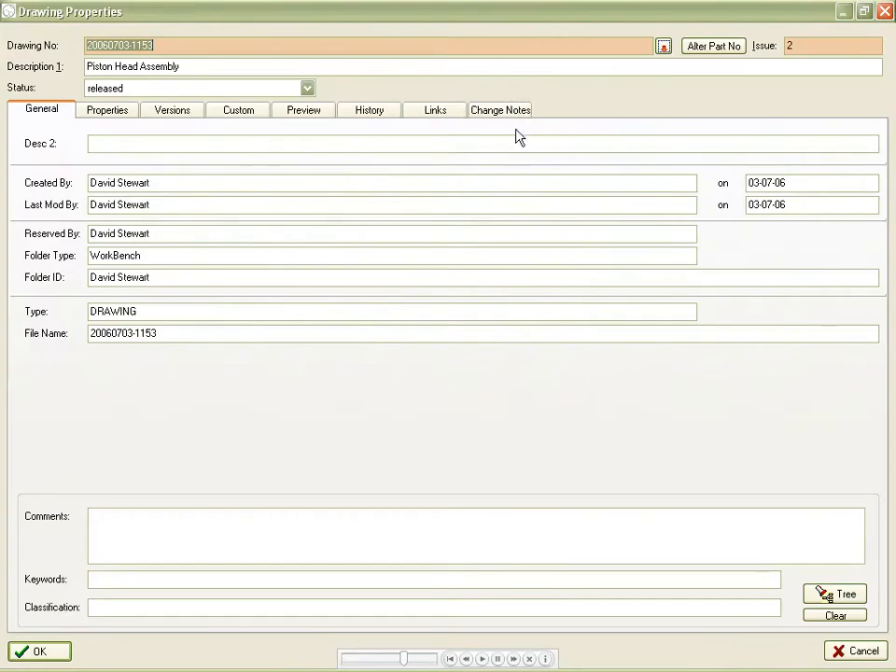
left_click(501, 108)
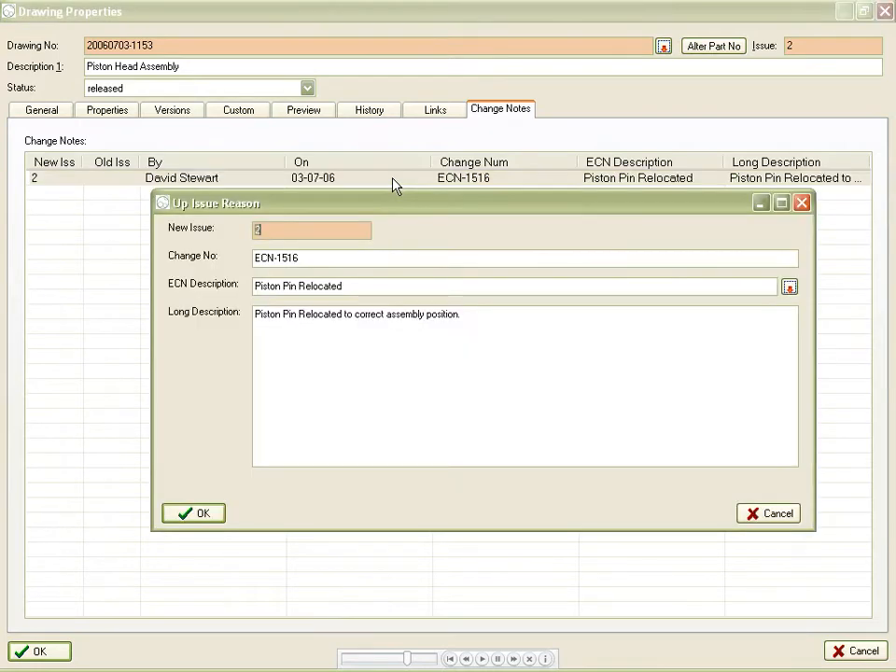
left_click(192, 512)
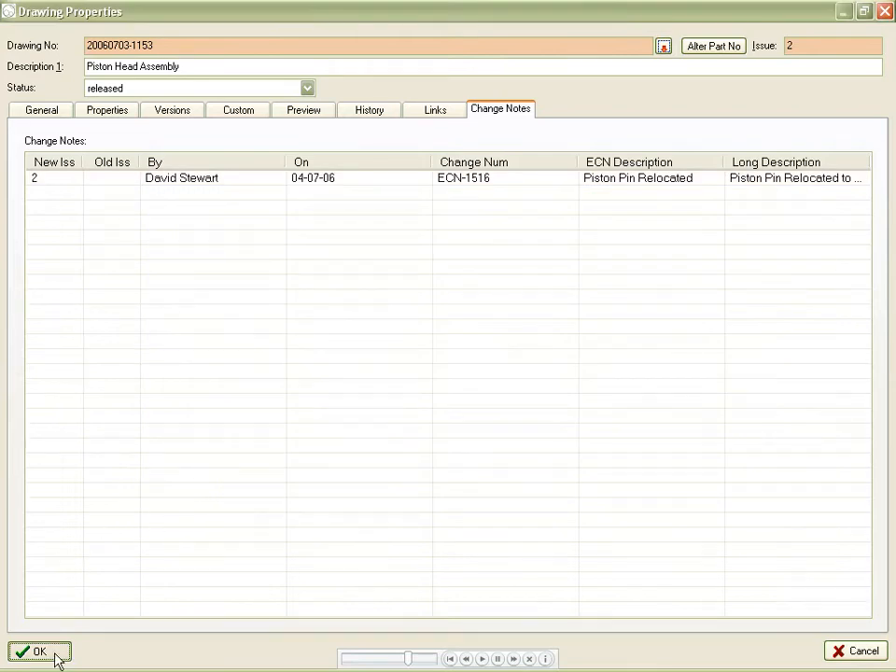
left_click(35, 650)
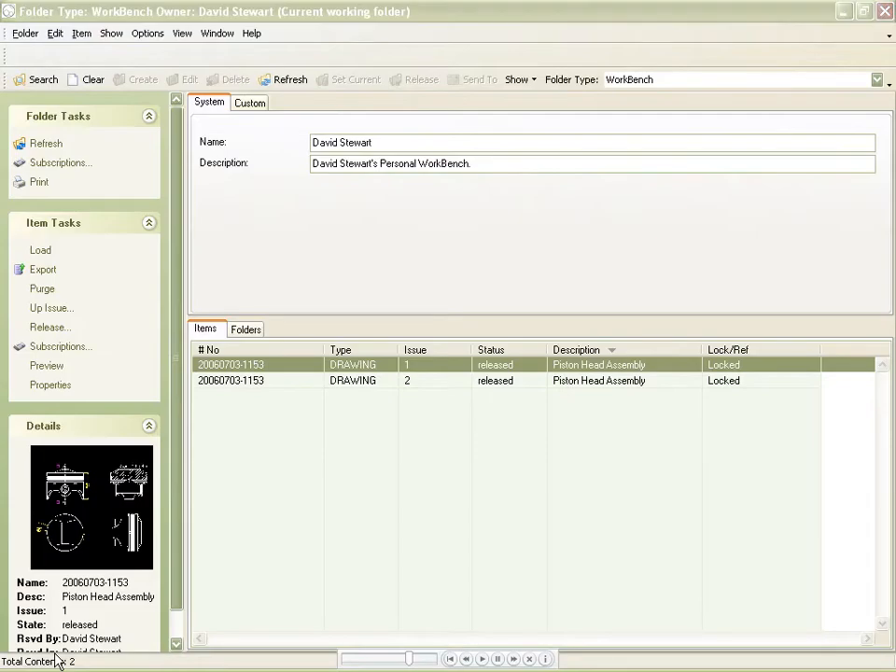
mouse_move(364, 607)
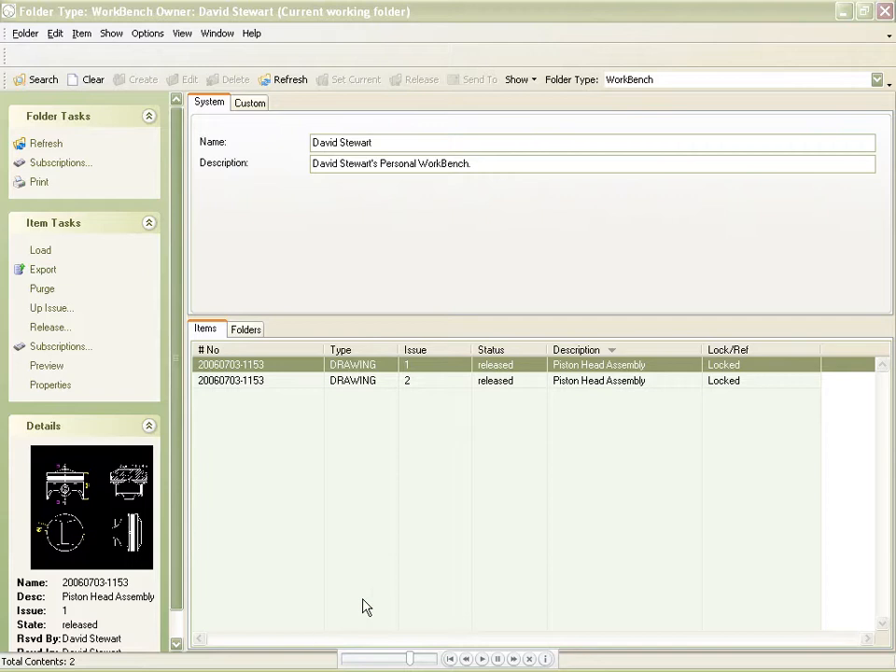
right_click(230, 364)
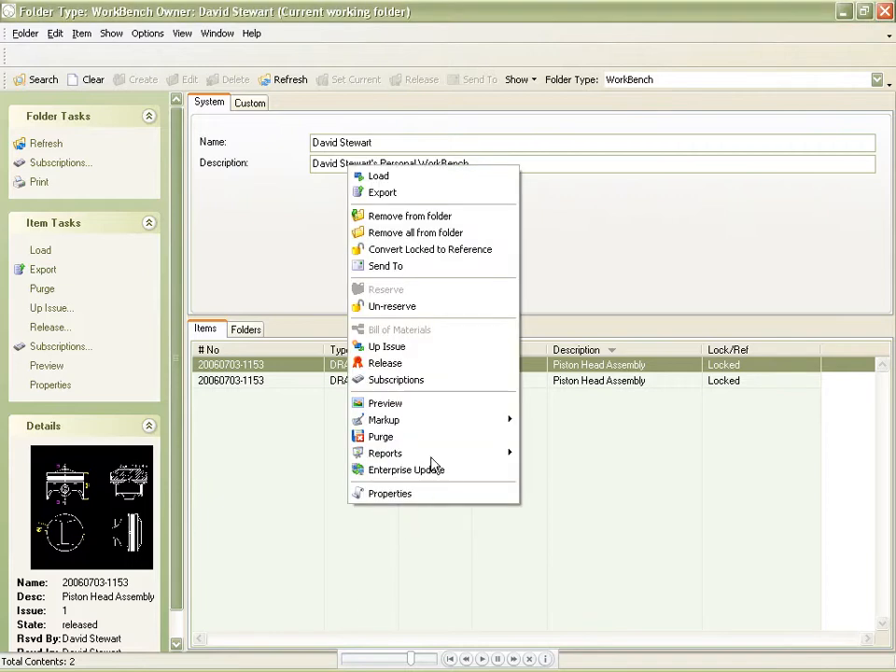
left_click(410, 216)
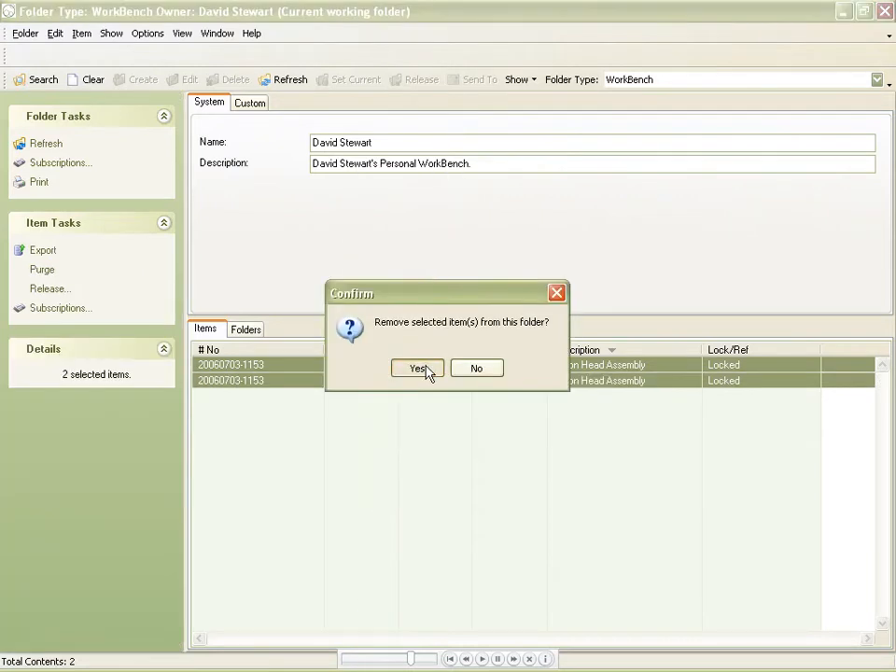
left_click(416, 368)
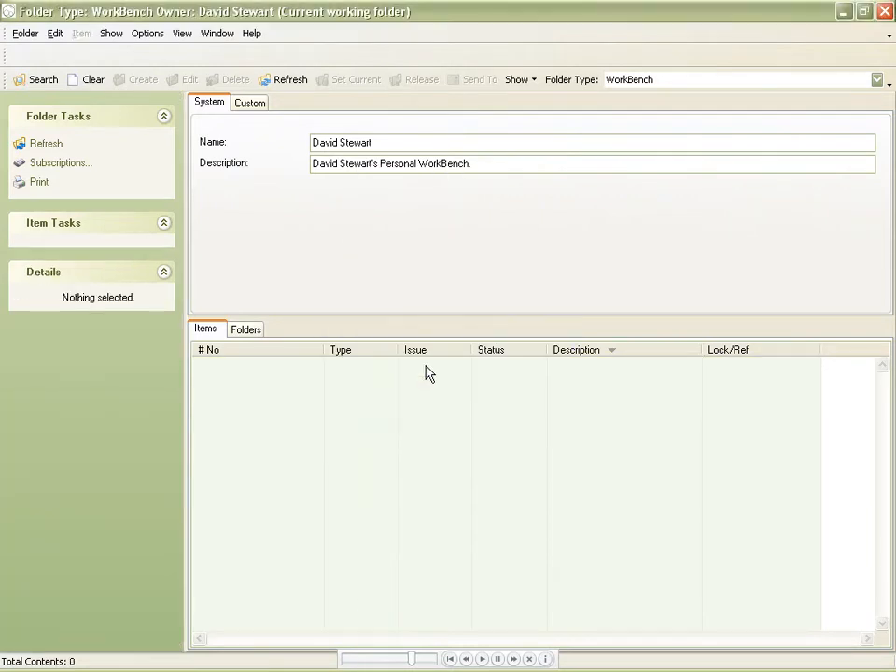